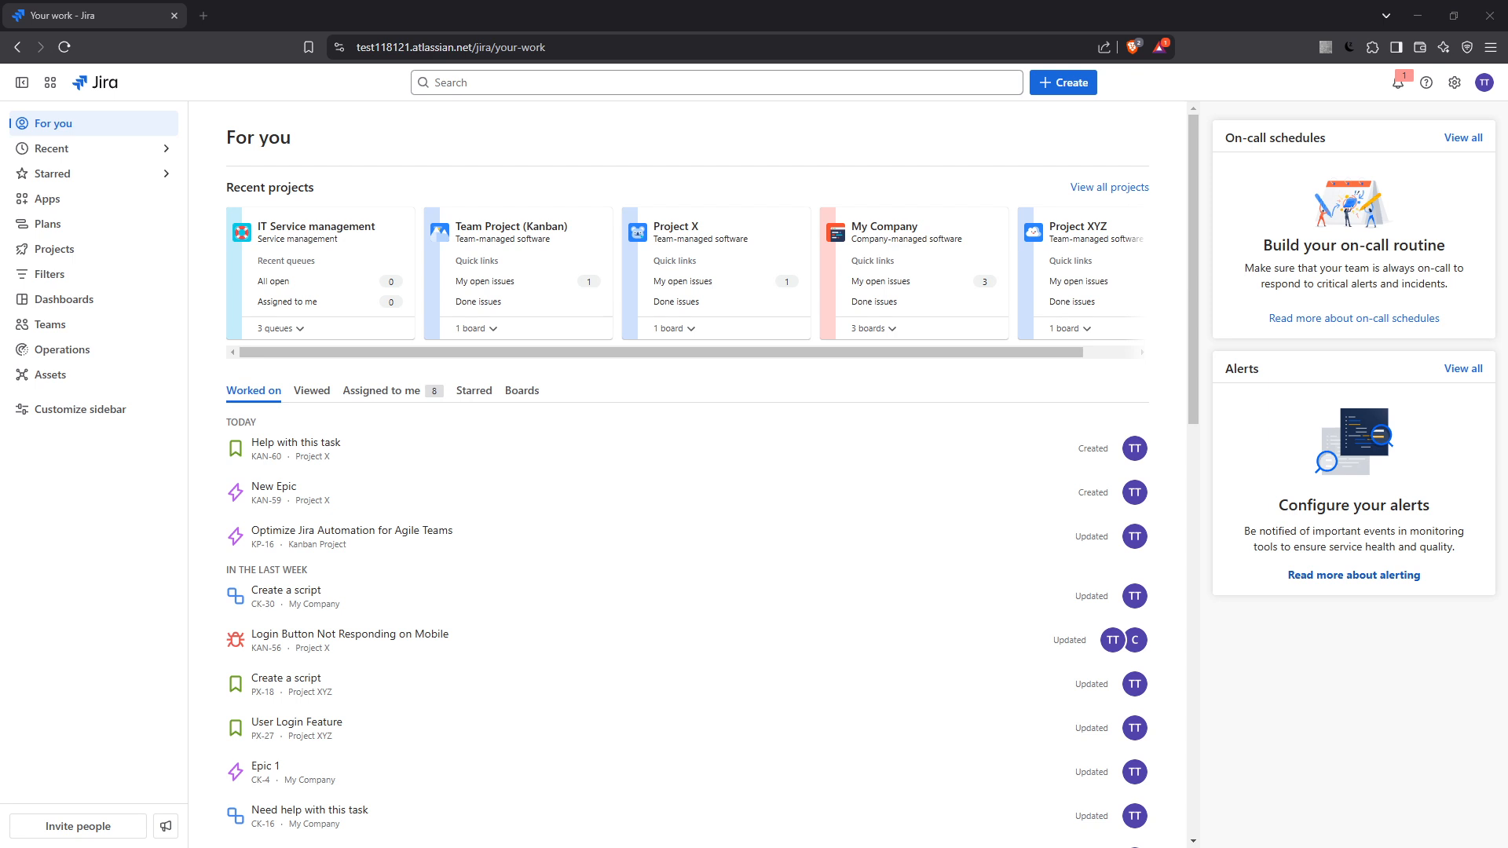
pyautogui.moveTo(231, 179)
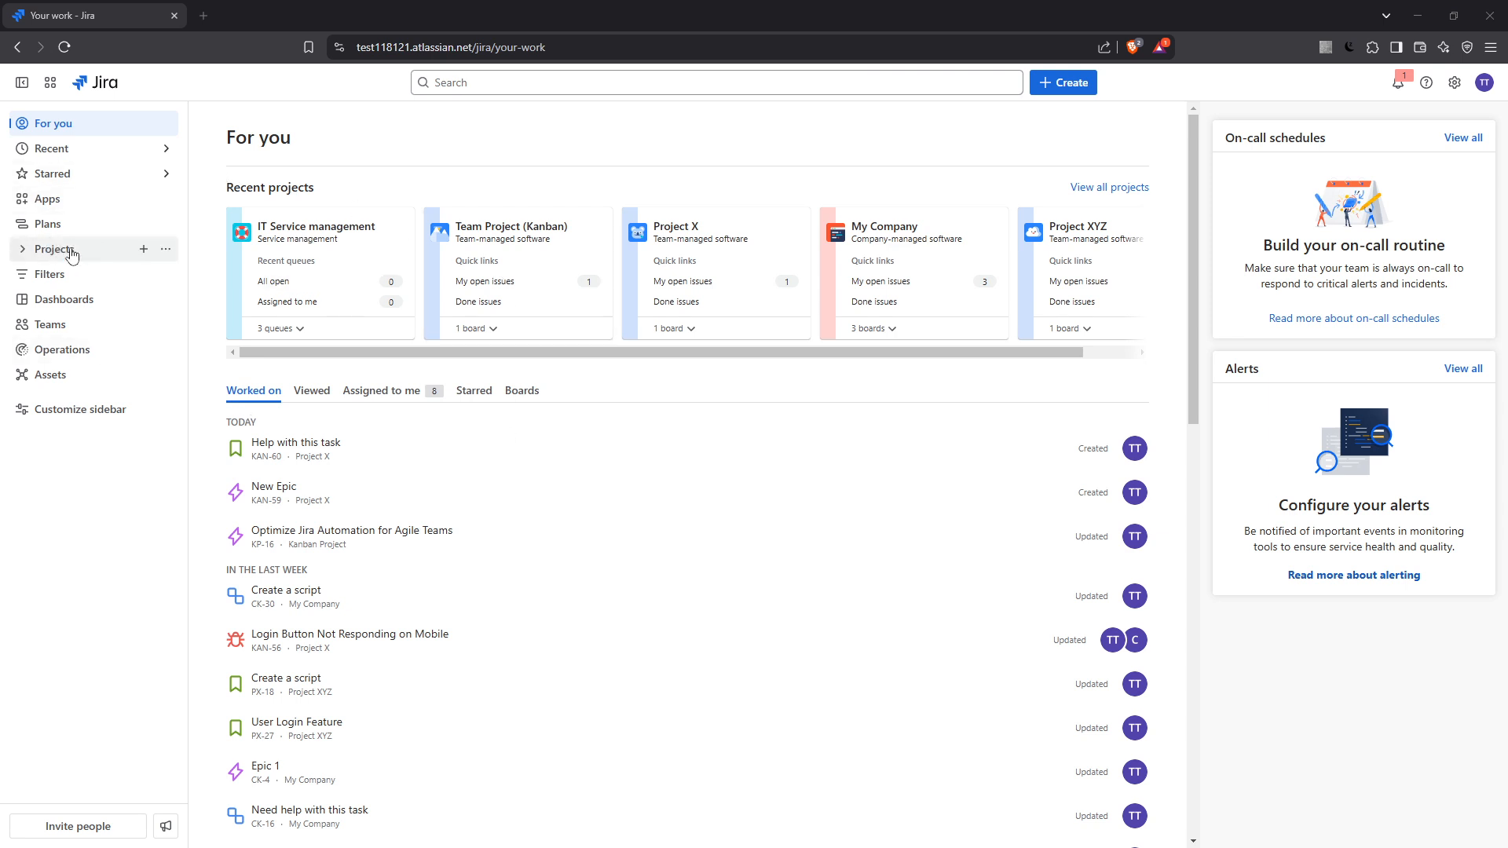
# - Show recent projects and expand My Company to list its Scrum, Kanban and Development Team boards
pyautogui.click(55, 250)
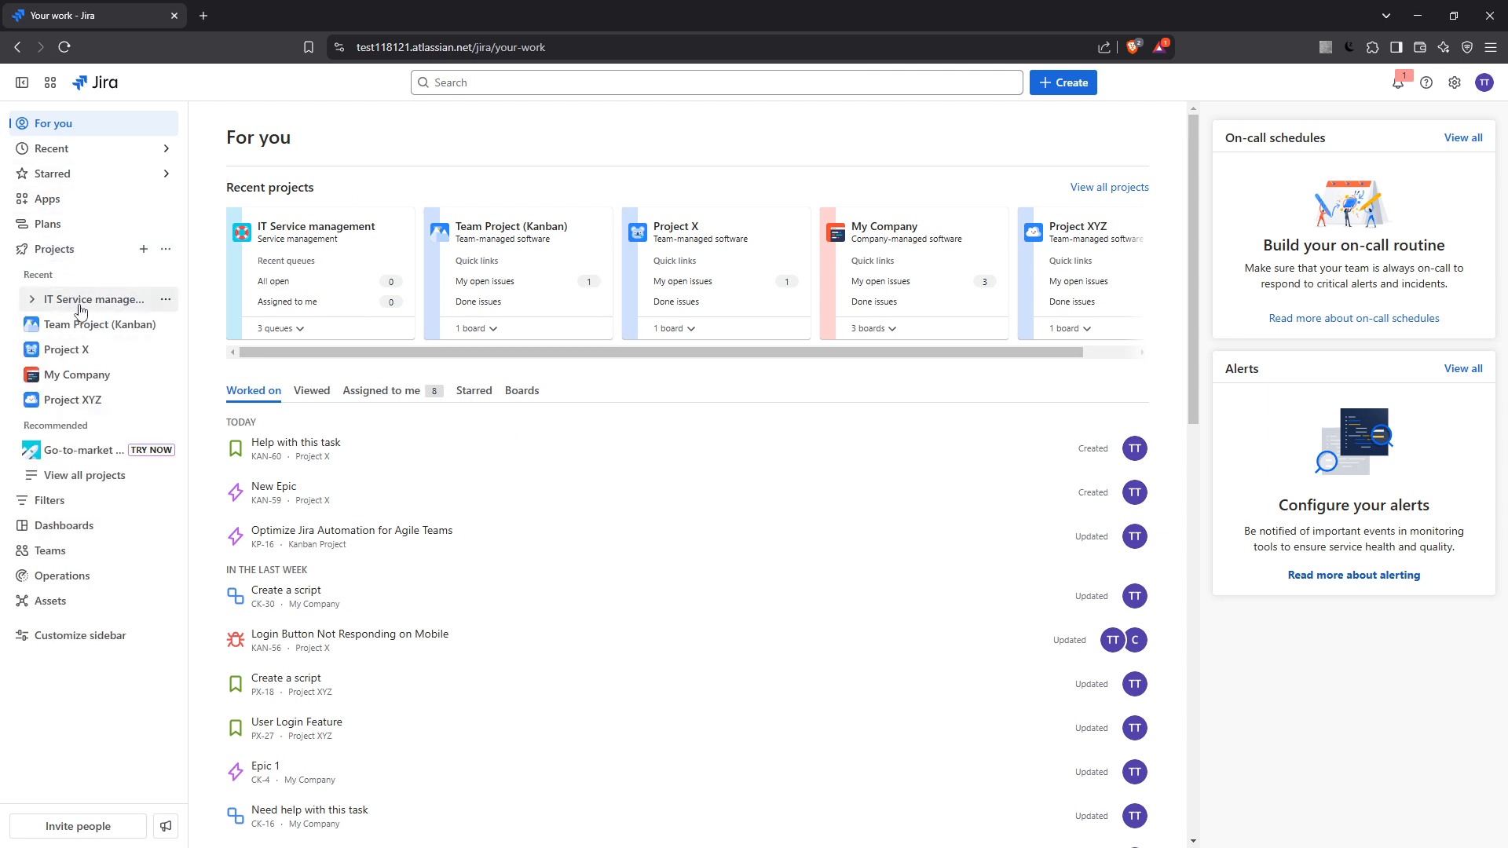
pyautogui.click(81, 373)
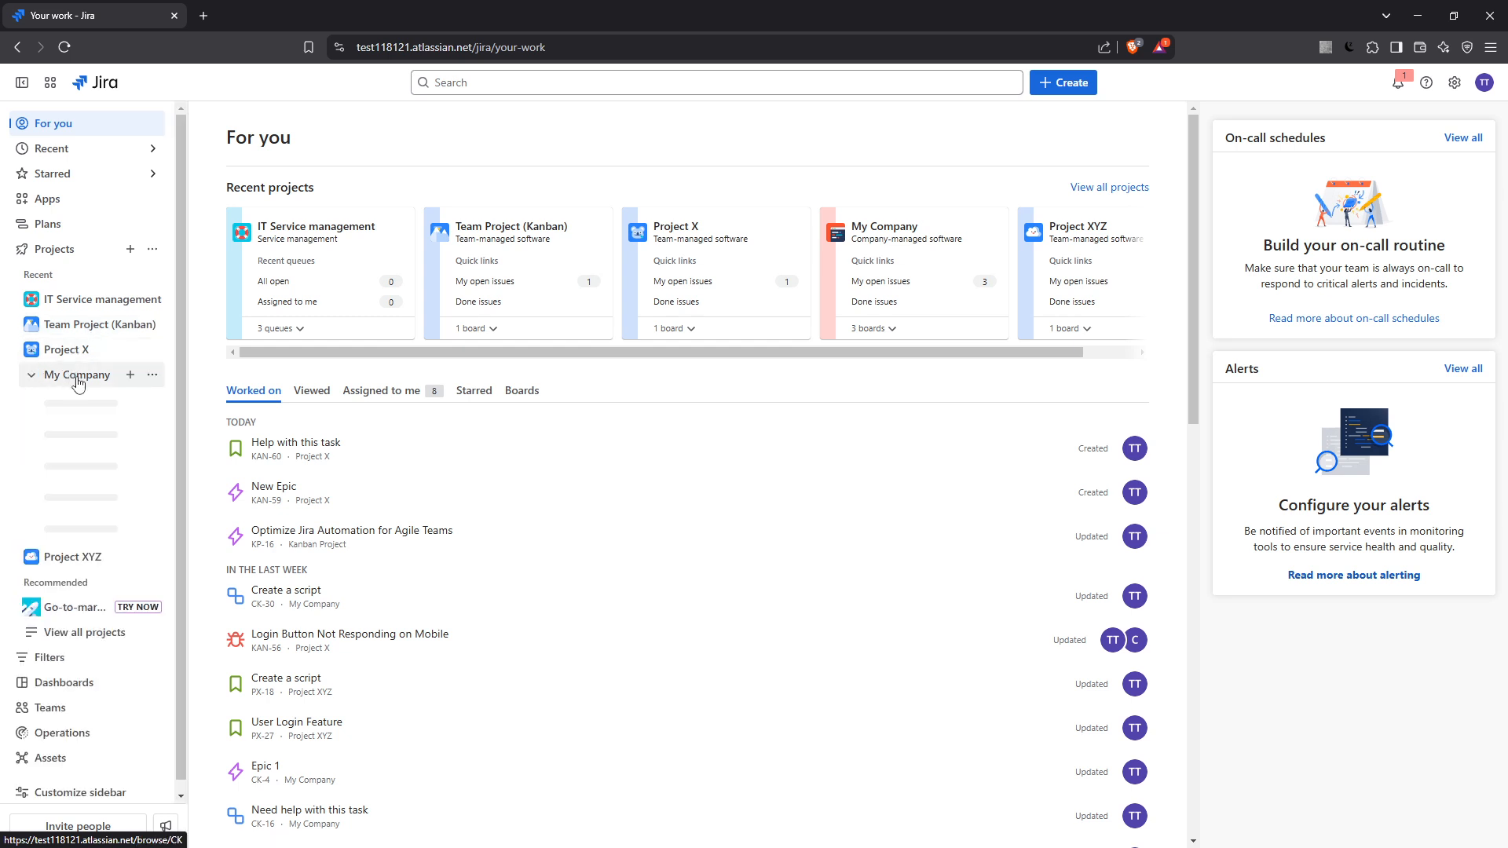
pyautogui.click(79, 373)
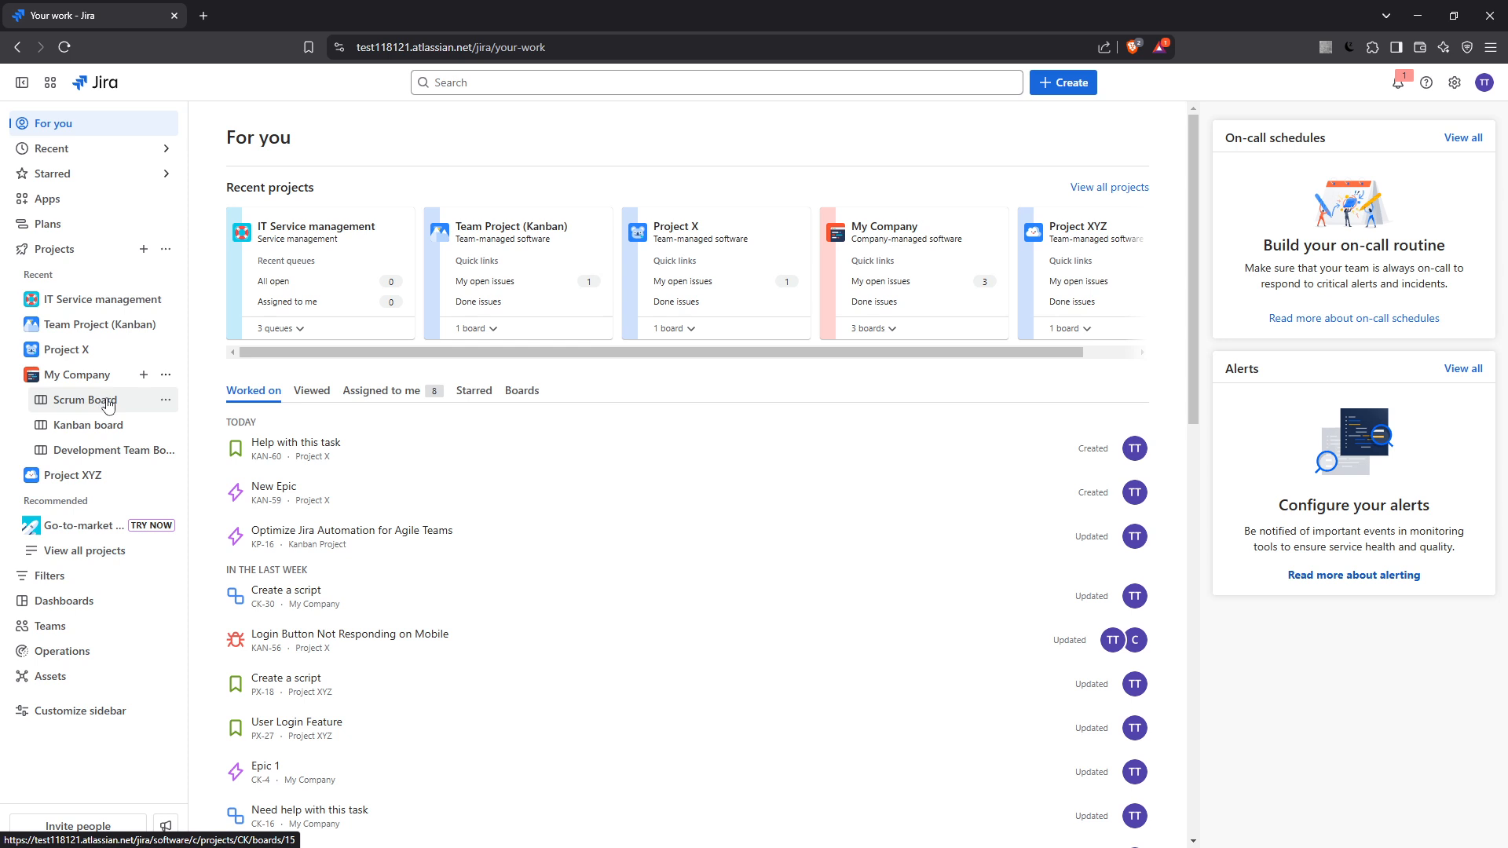
# - Go to the My Company Scrum Board and bring up its Reports page
pyautogui.click(87, 399)
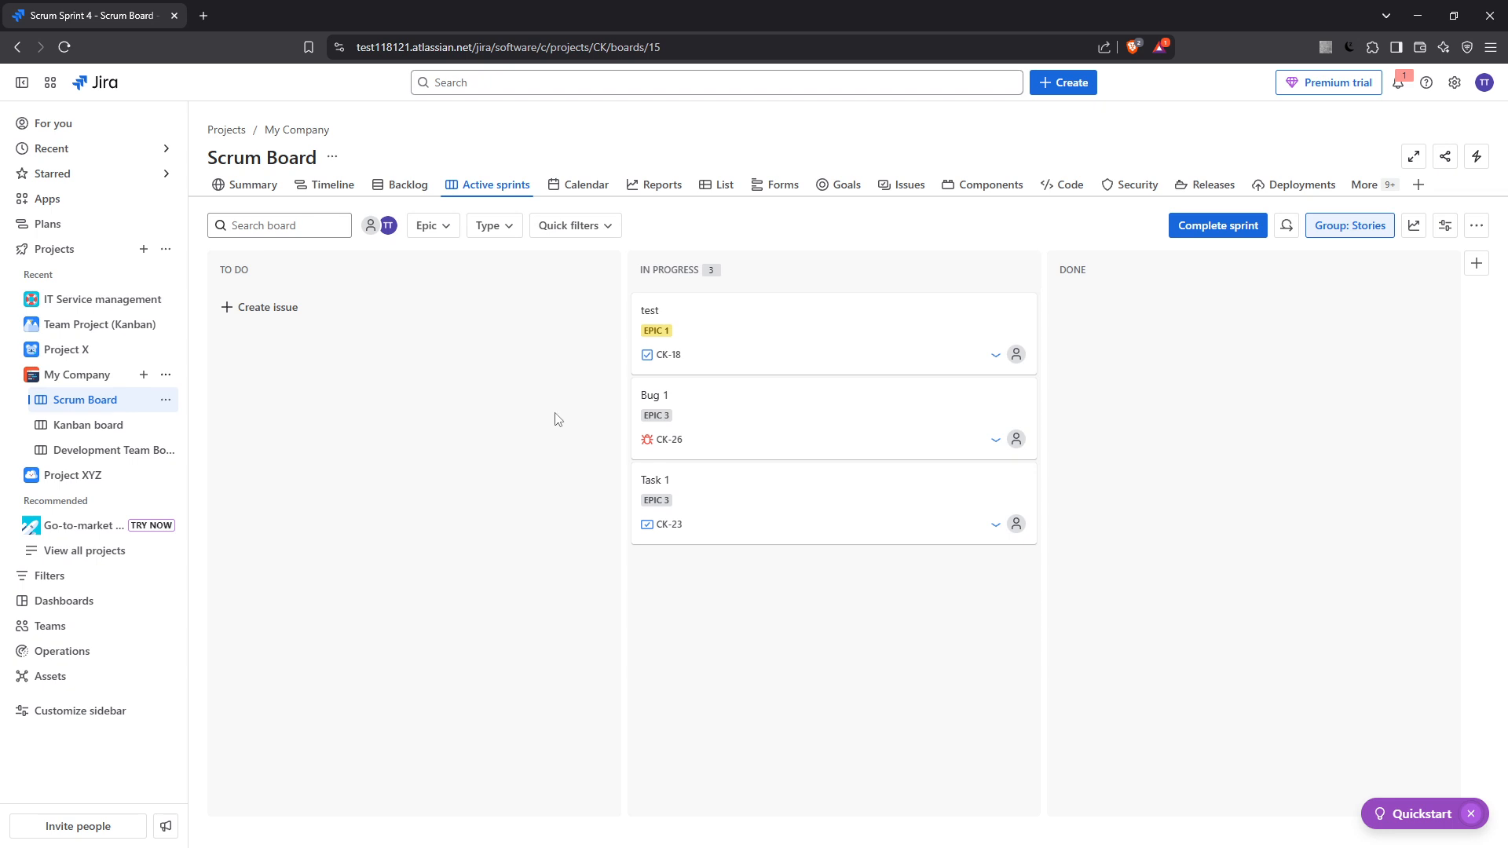
pyautogui.moveTo(662, 185)
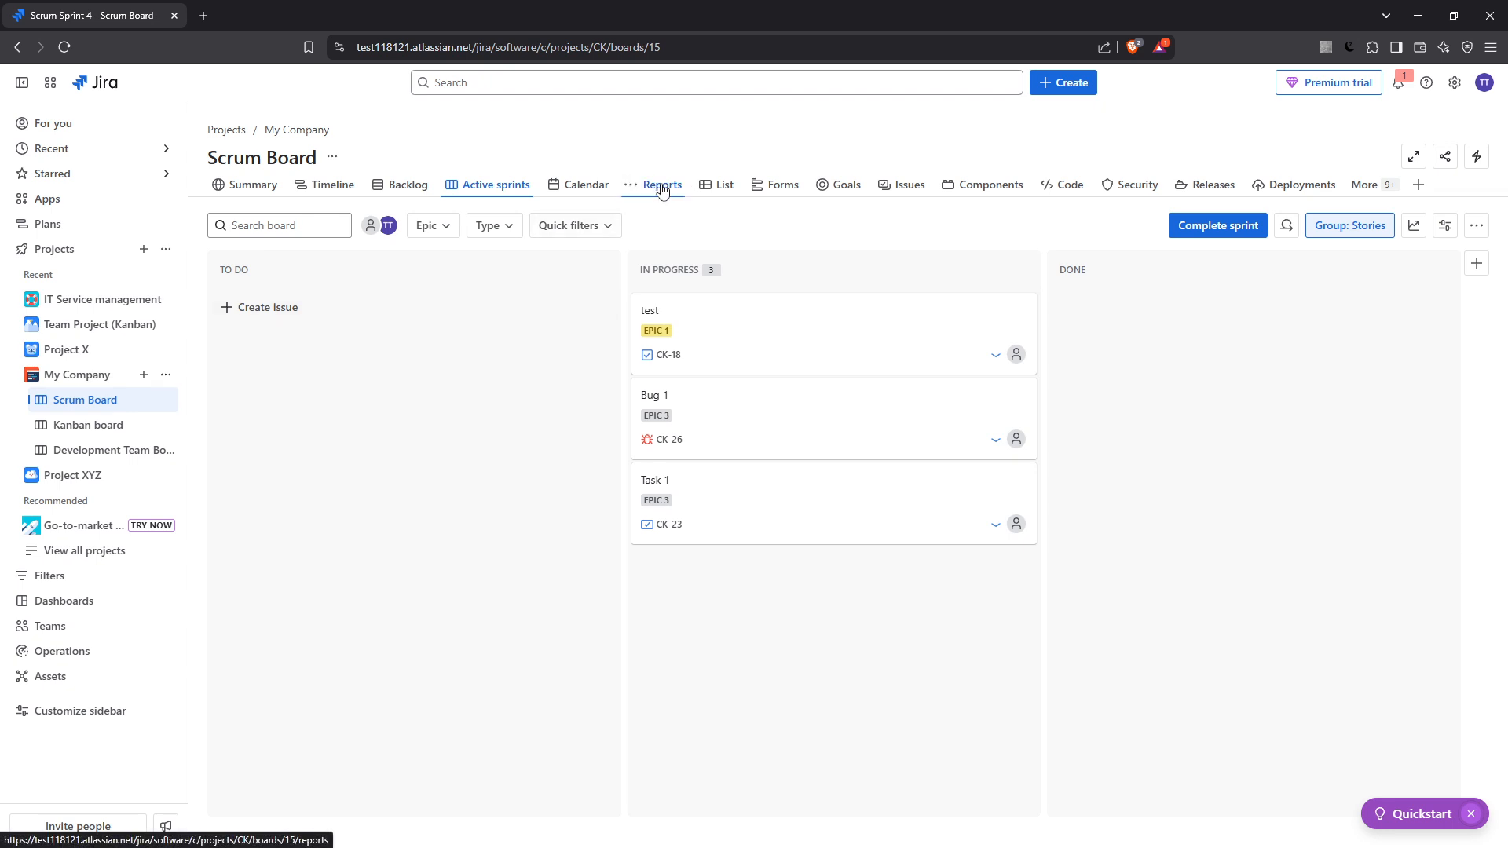
pyautogui.click(662, 186)
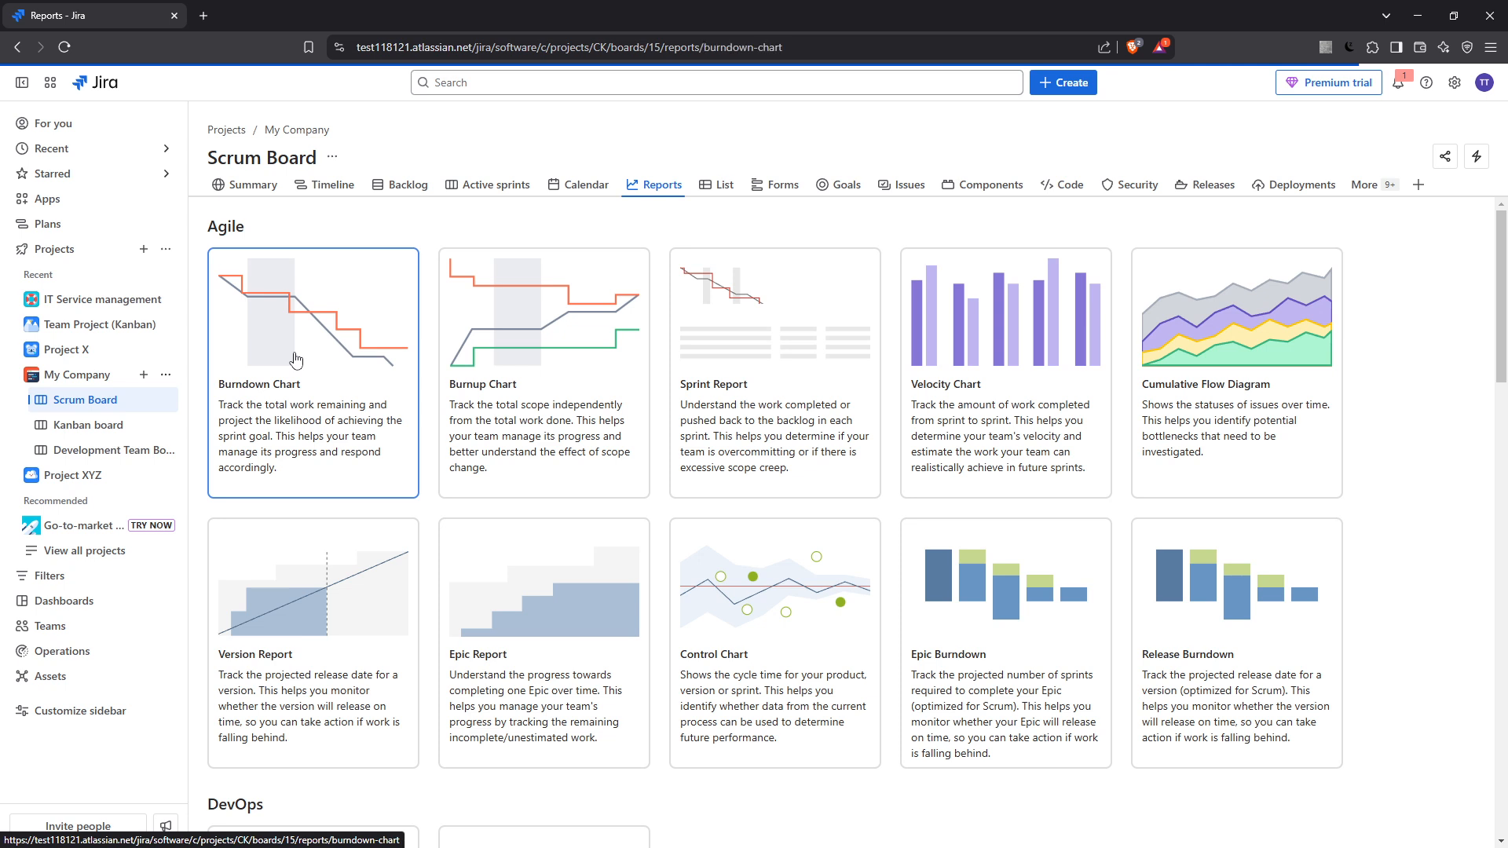
# - View the Burndown Chart for Scrum Sprint 2, then return to the Scrum Board's active sprint
pyautogui.click(311, 374)
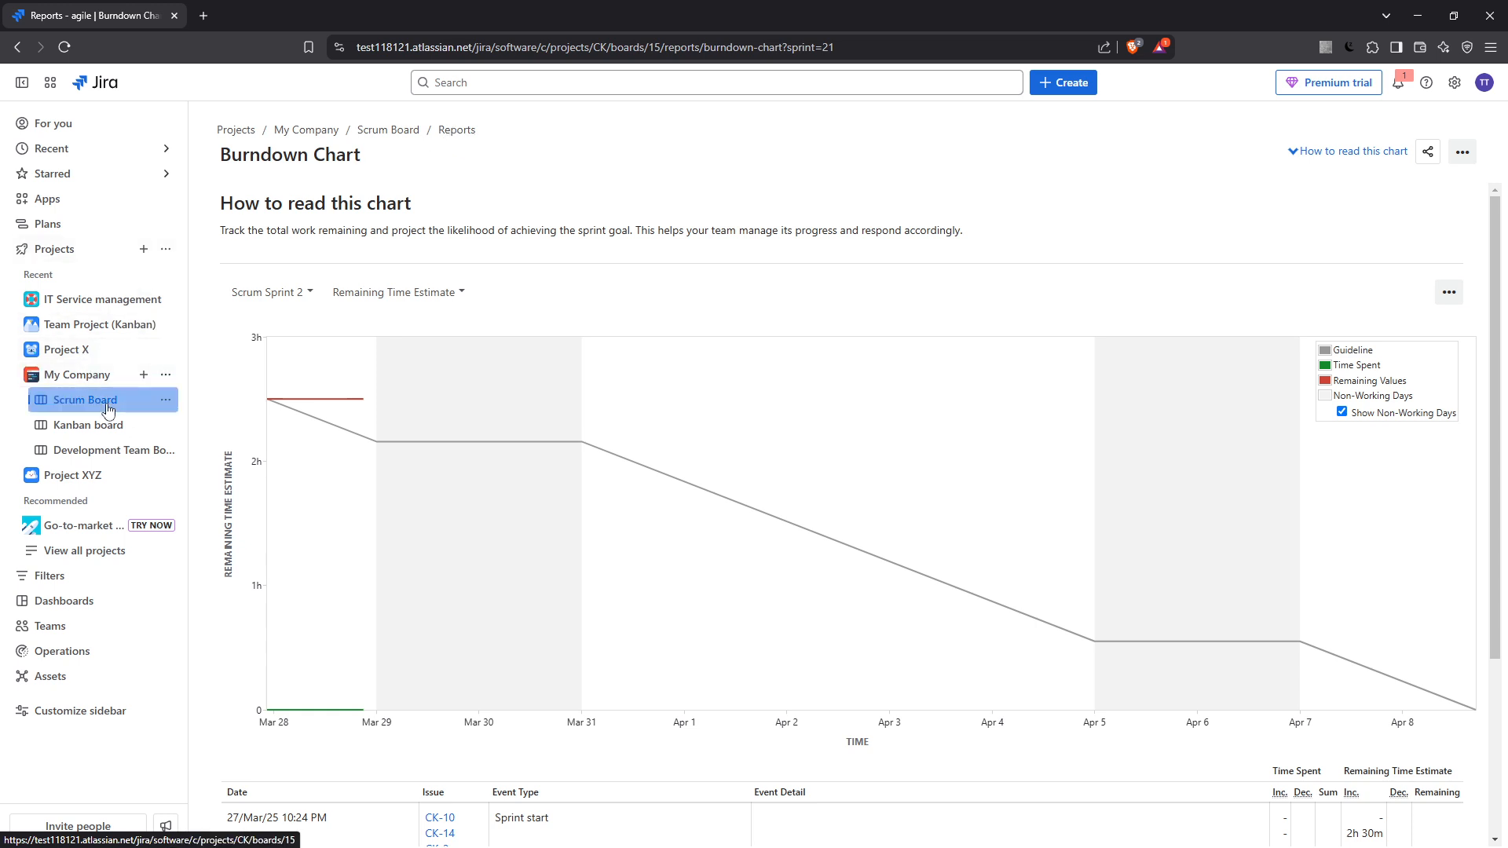
pyautogui.click(85, 401)
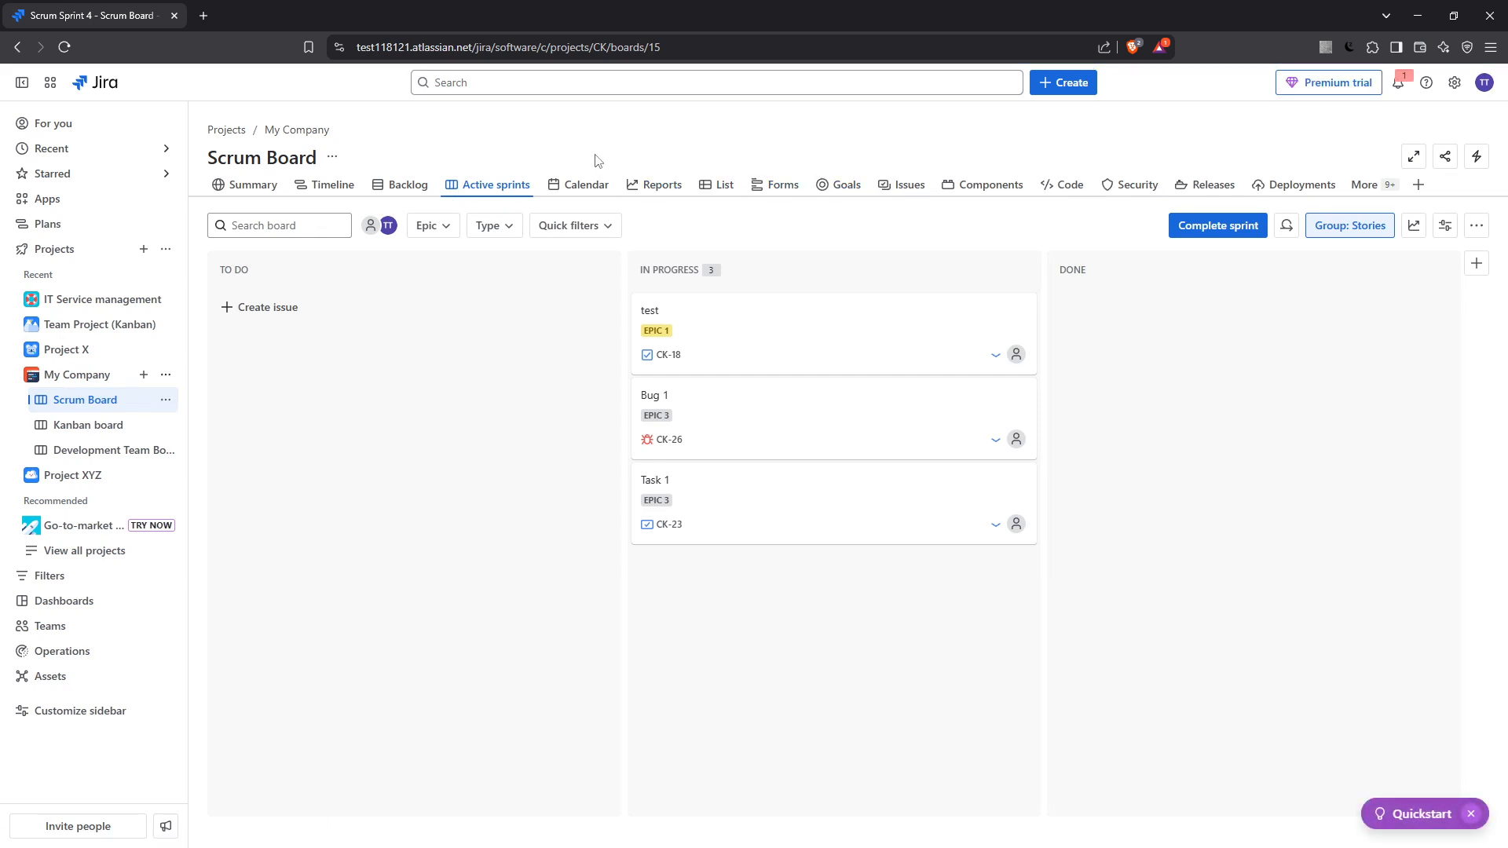
pyautogui.click(661, 184)
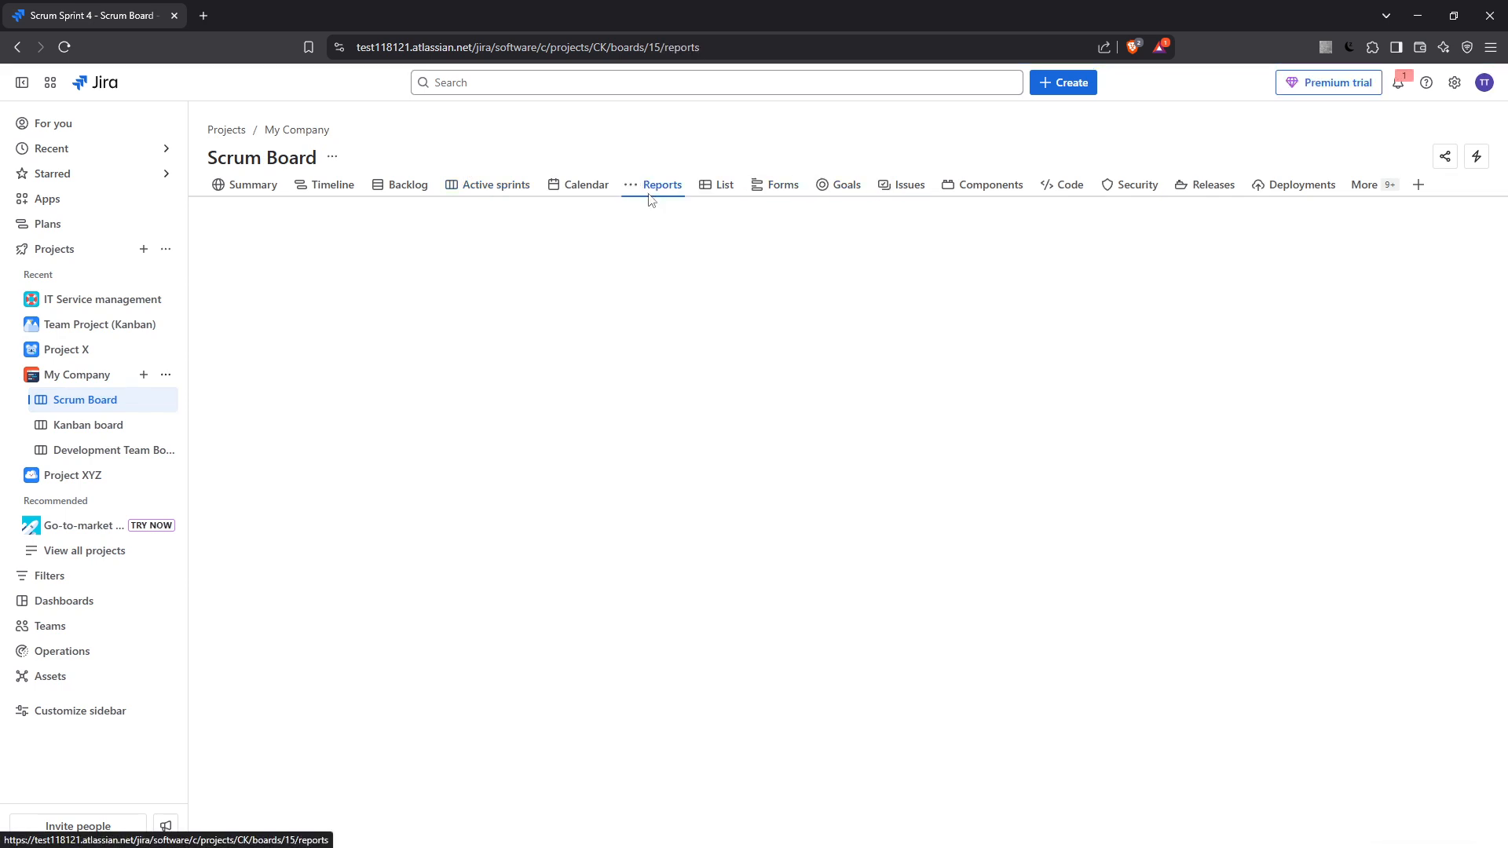
pyautogui.click(661, 186)
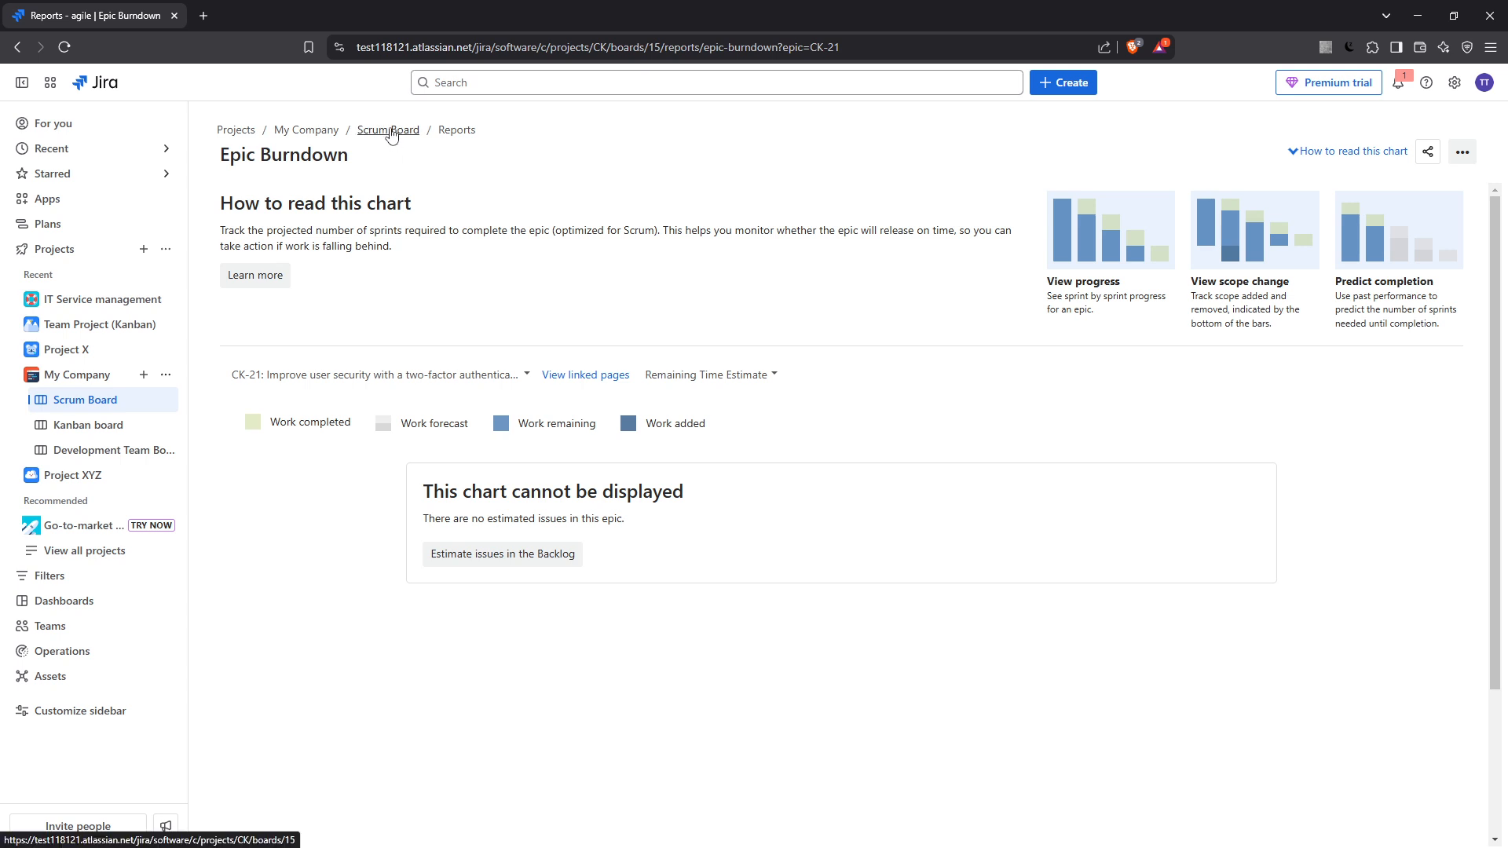
pyautogui.click(388, 130)
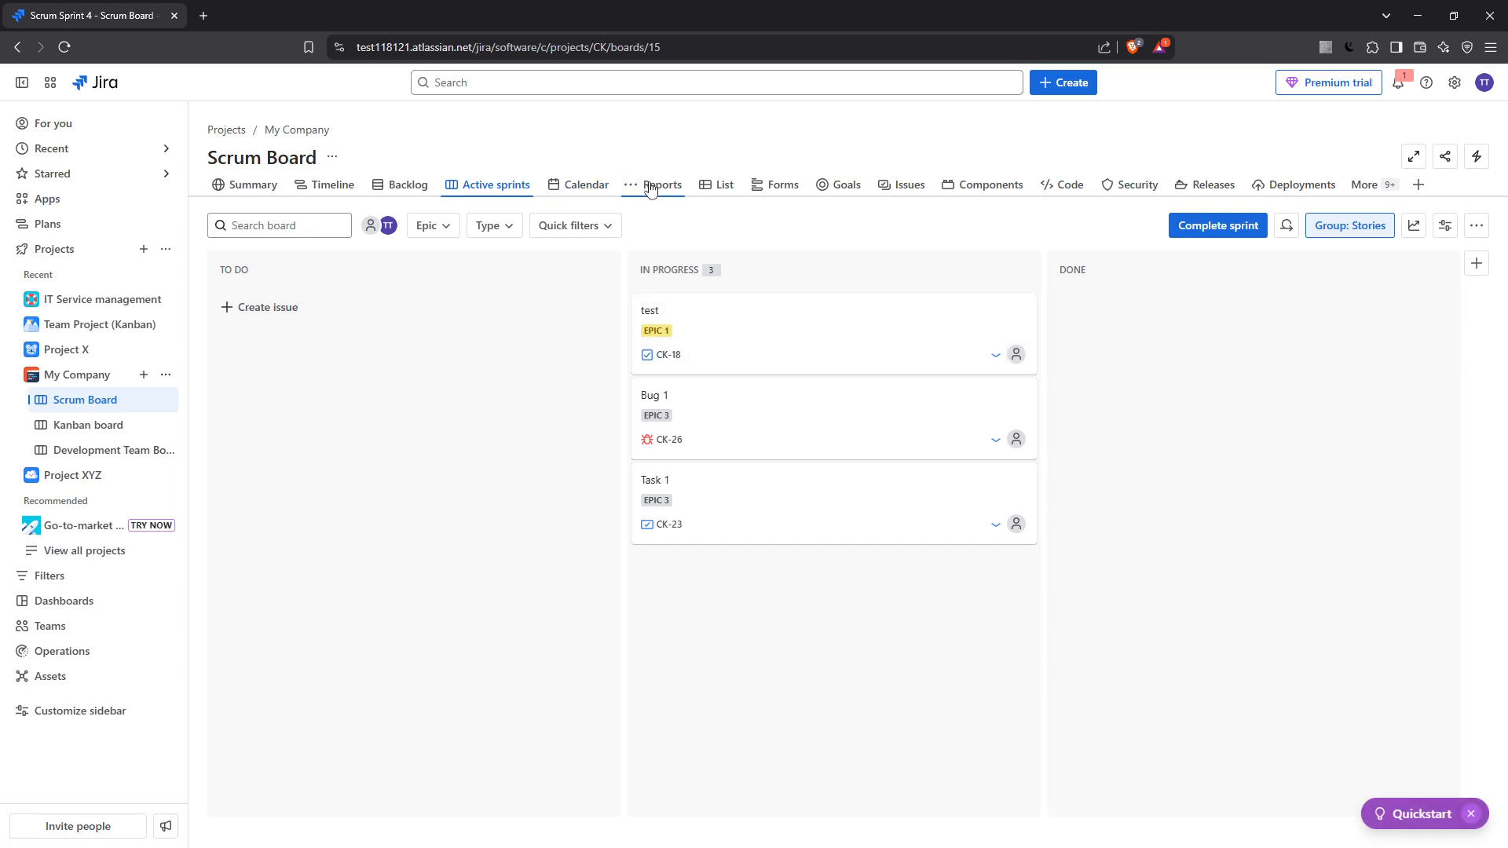
# - Reopen the Burndown Chart for Scrum Sprint 2 and drop down its sprint list (Sprints 4, 3, 1)
pyautogui.click(663, 185)
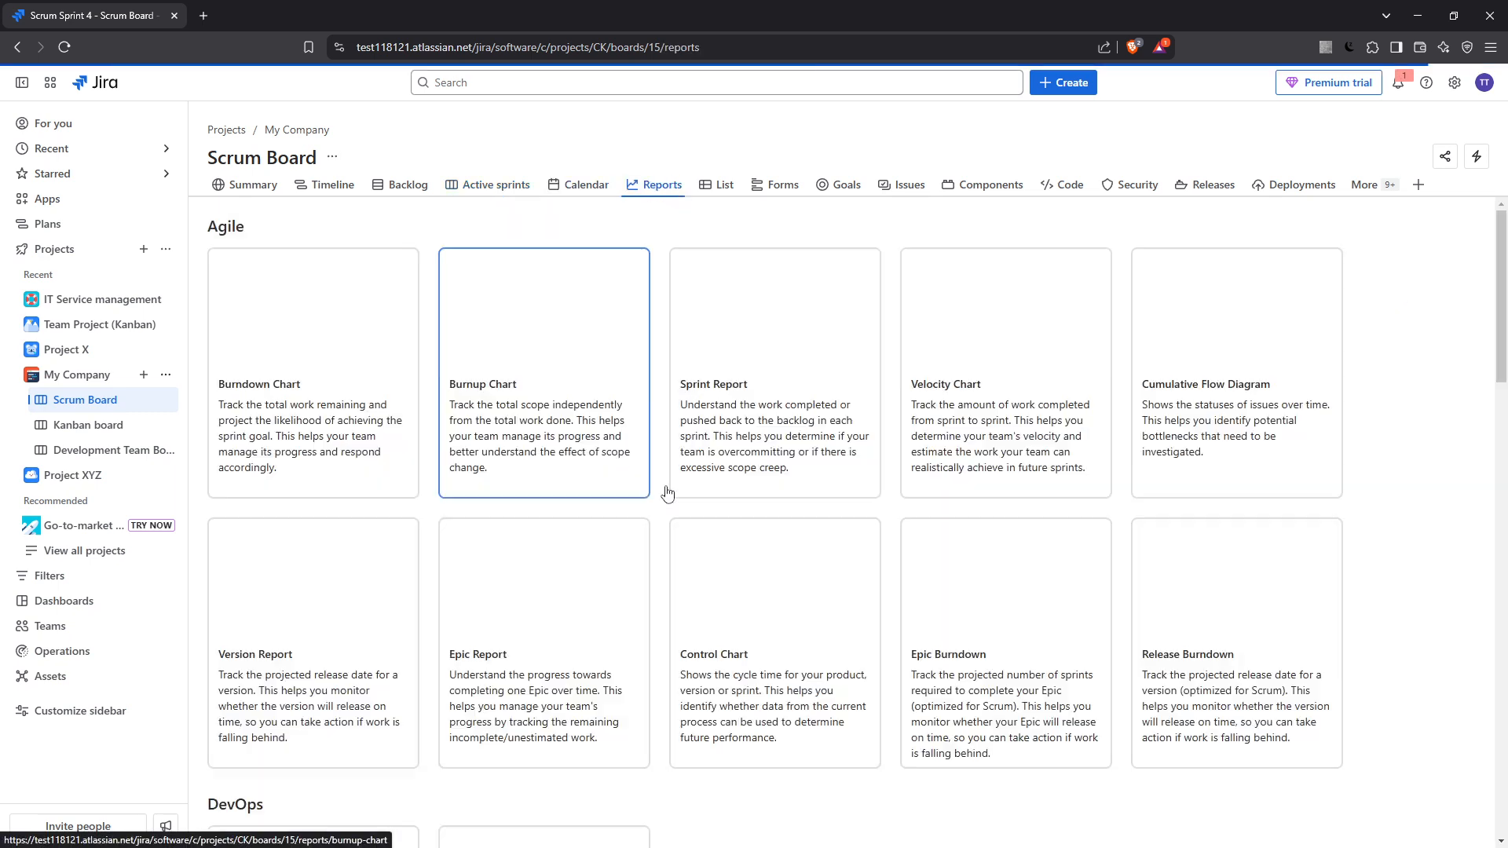
pyautogui.click(311, 317)
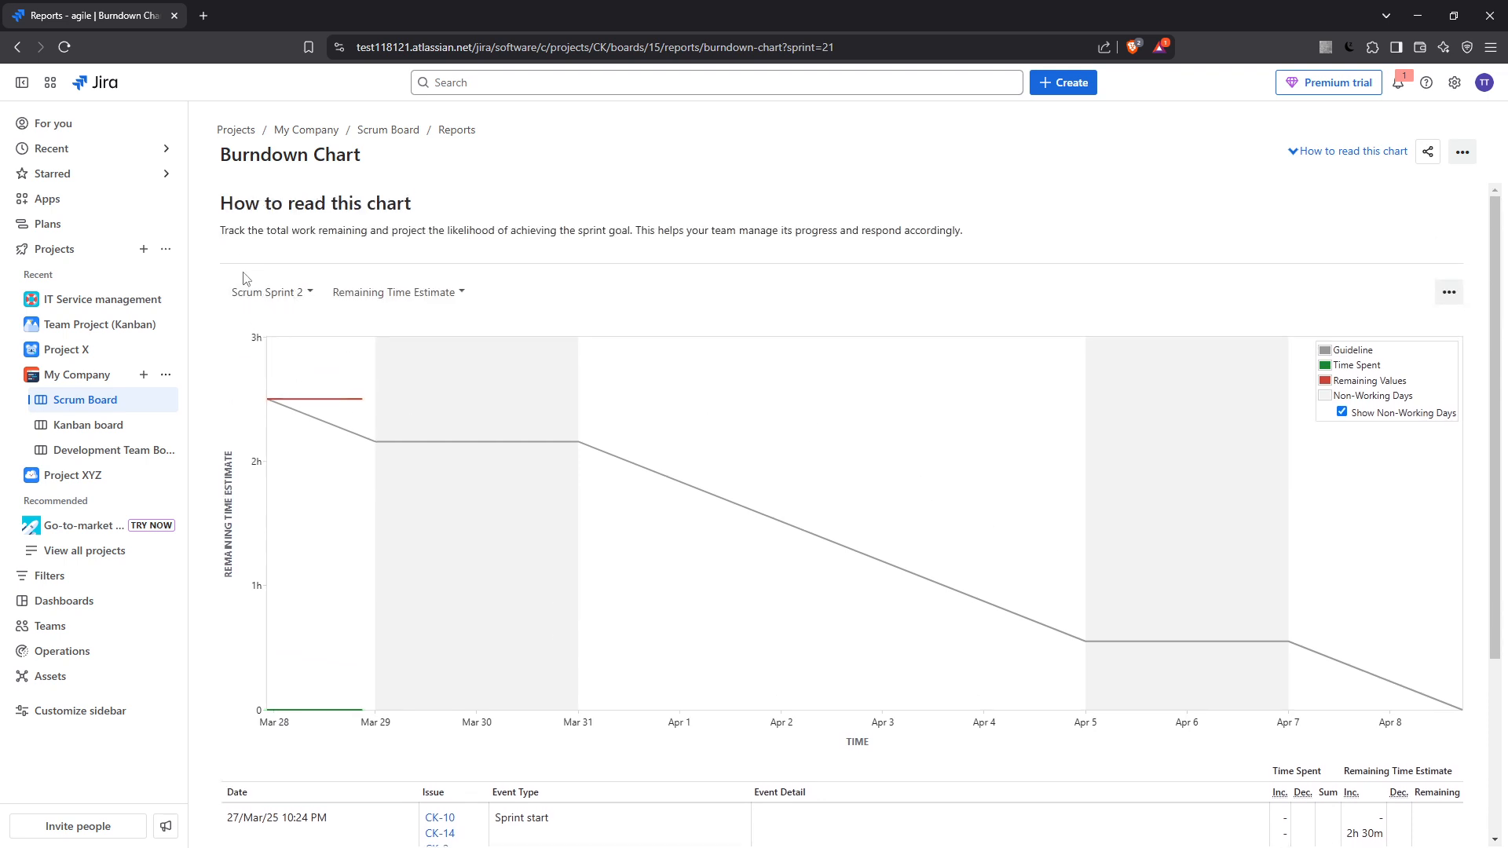
pyautogui.click(272, 292)
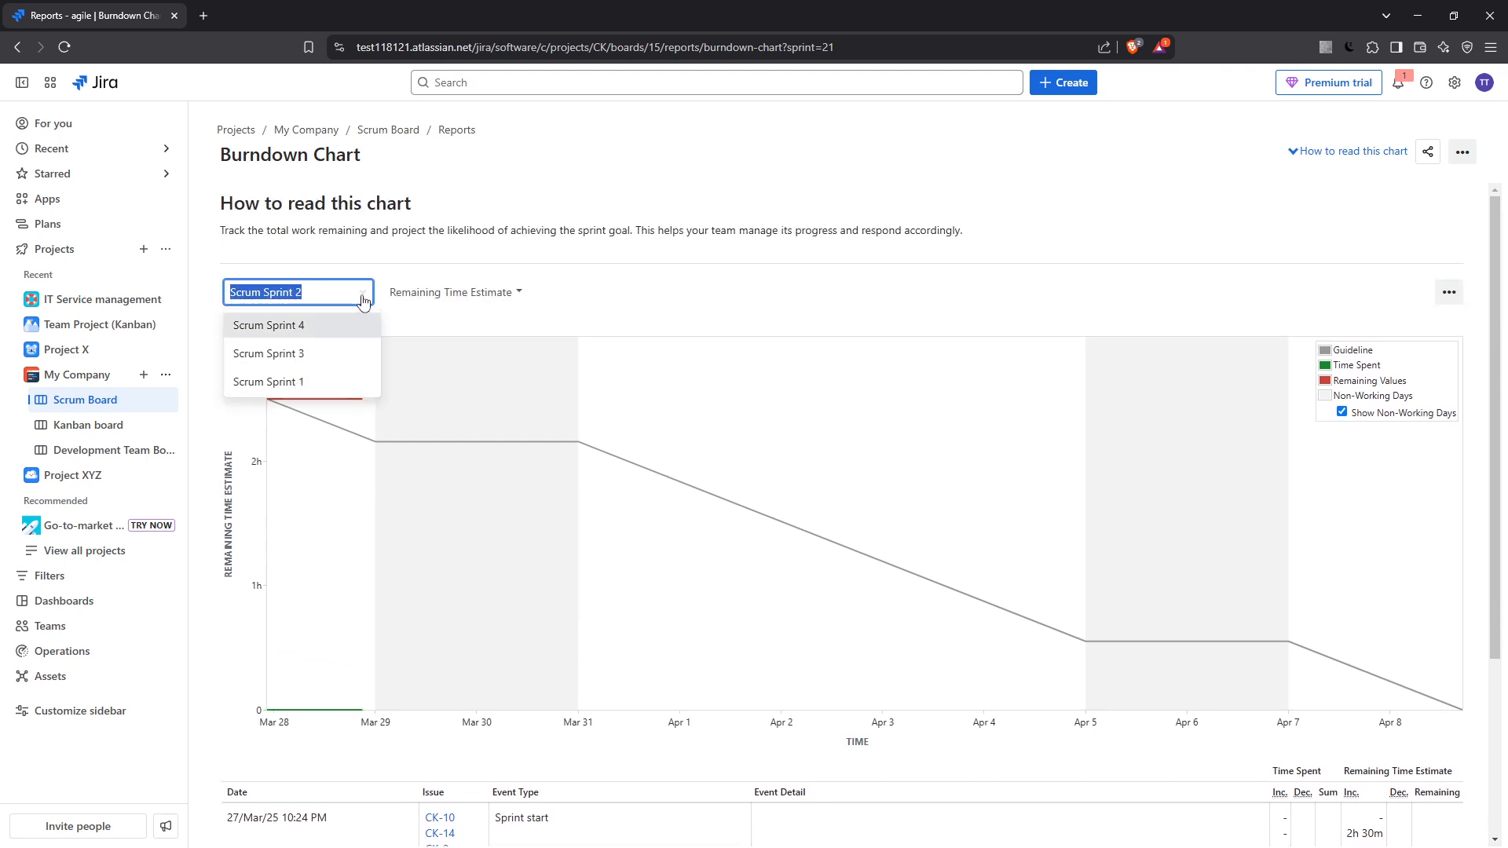
pyautogui.click(516, 294)
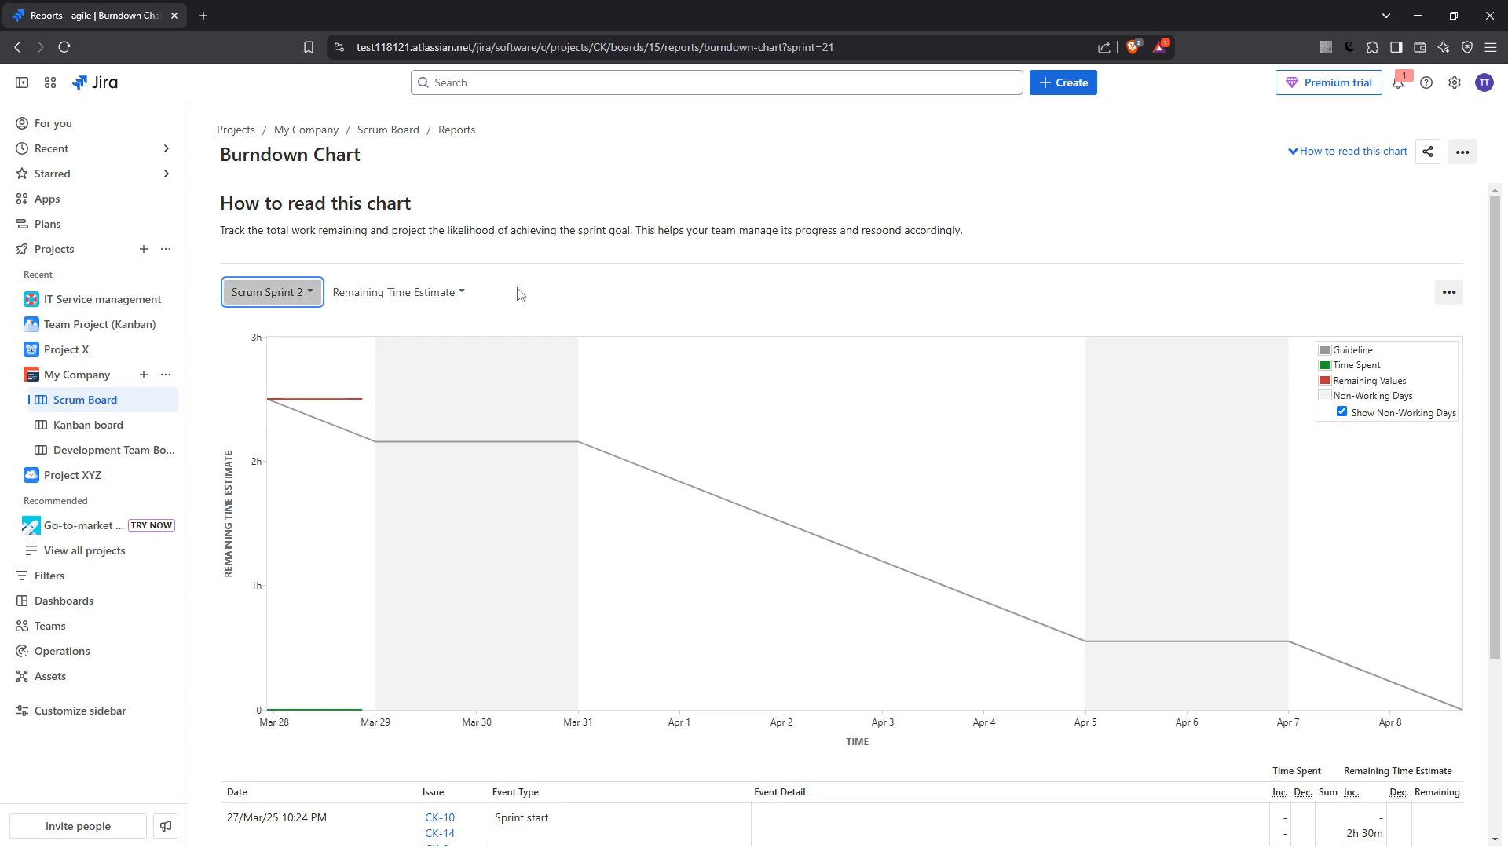
pyautogui.click(397, 292)
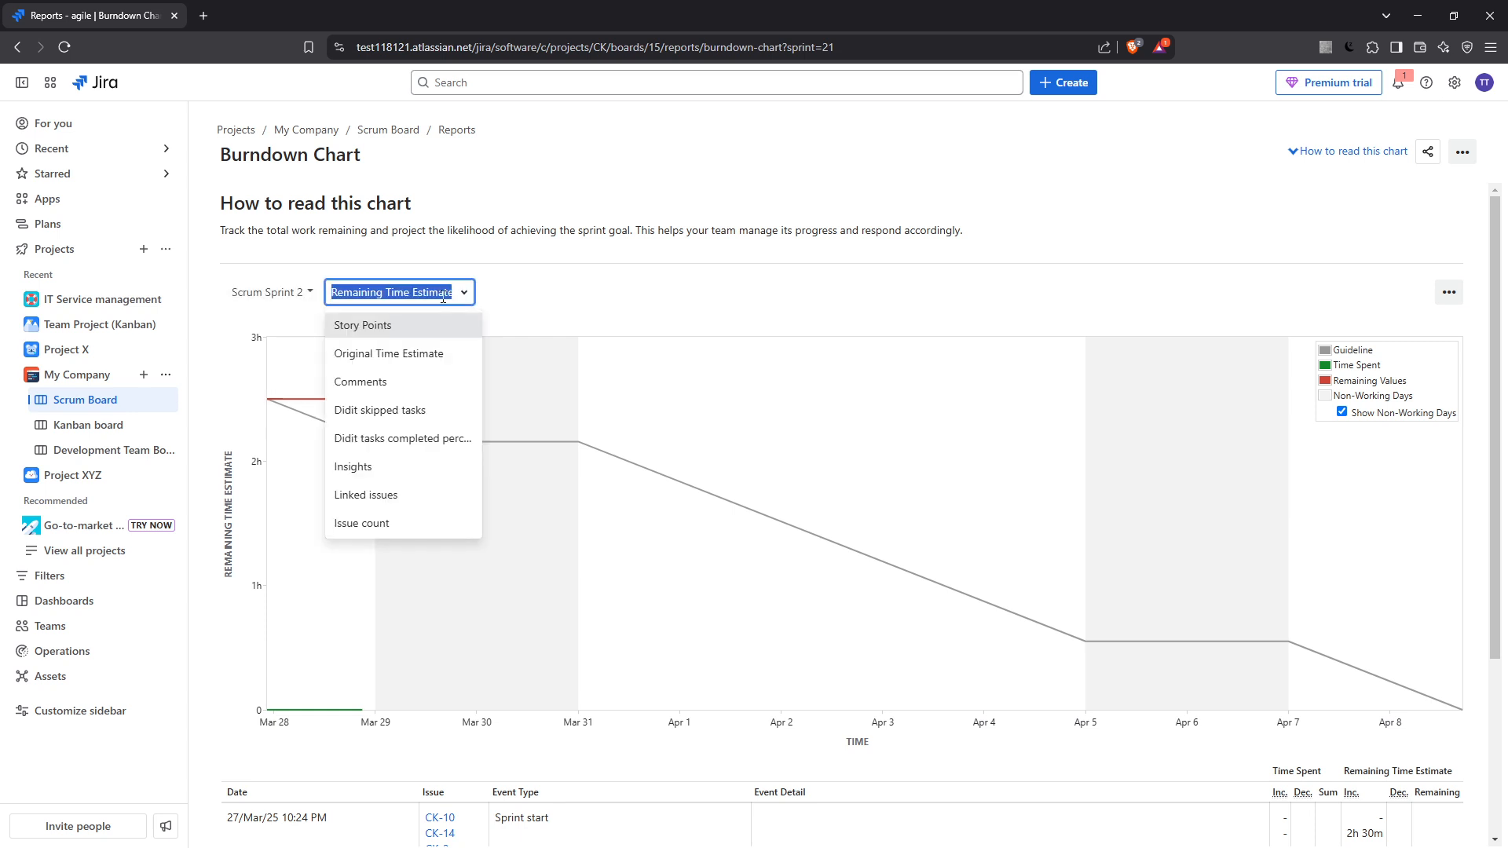
pyautogui.moveTo(395, 496)
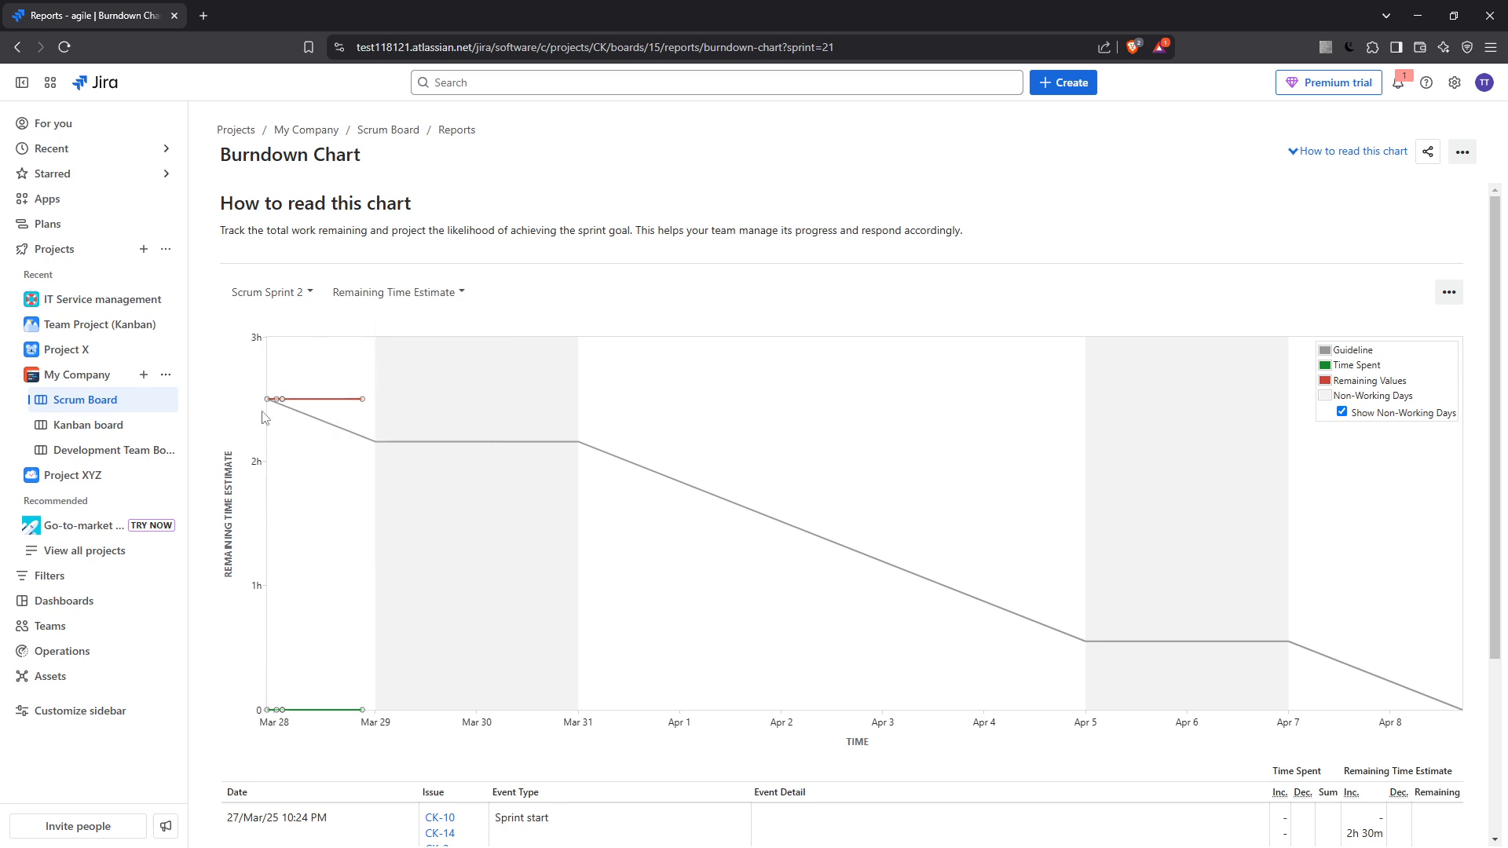
pyautogui.moveTo(328, 451)
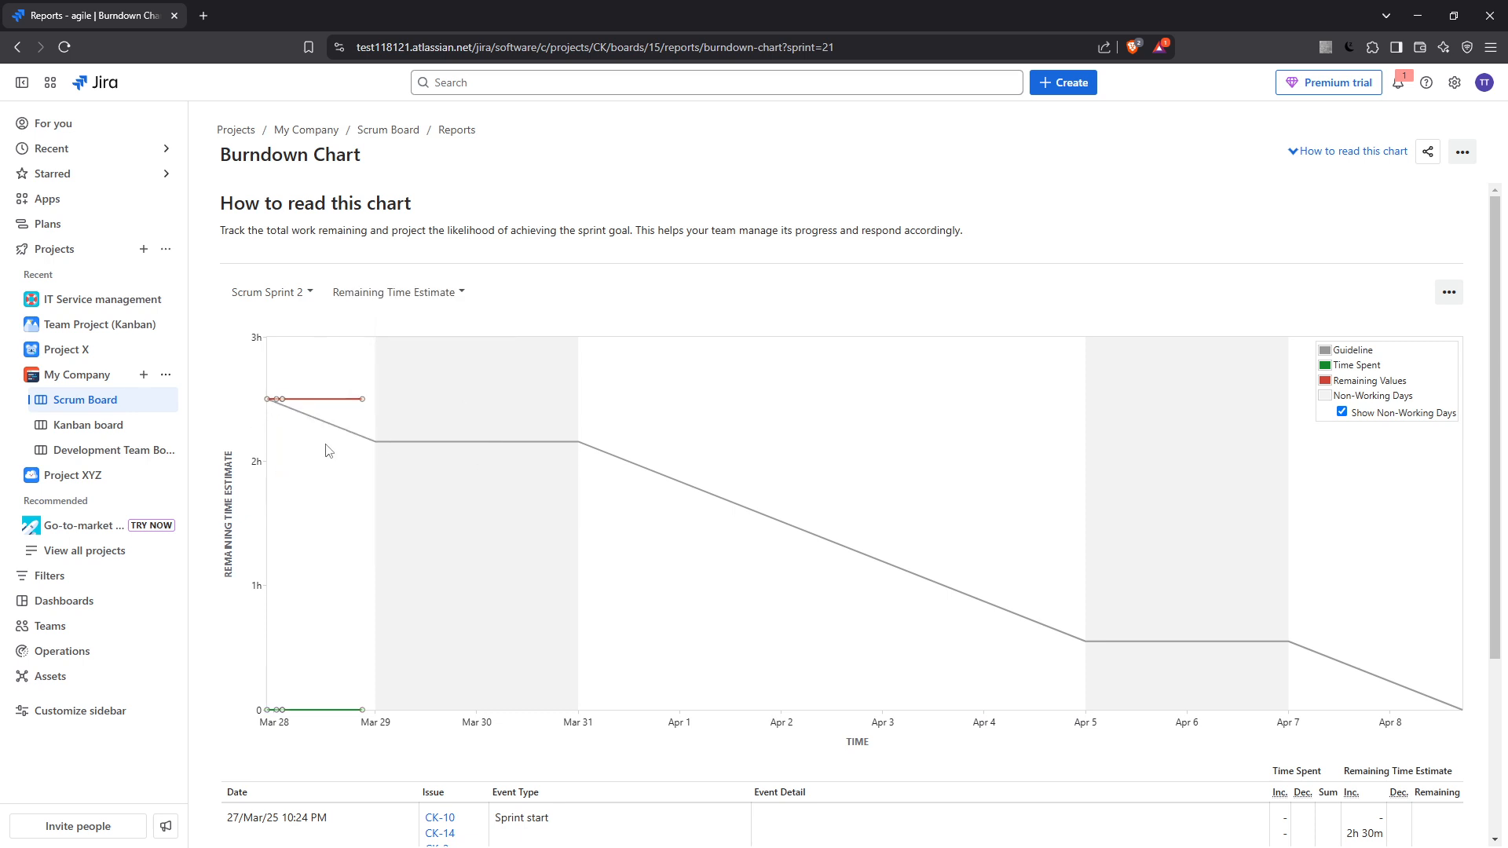
pyautogui.moveTo(438, 683)
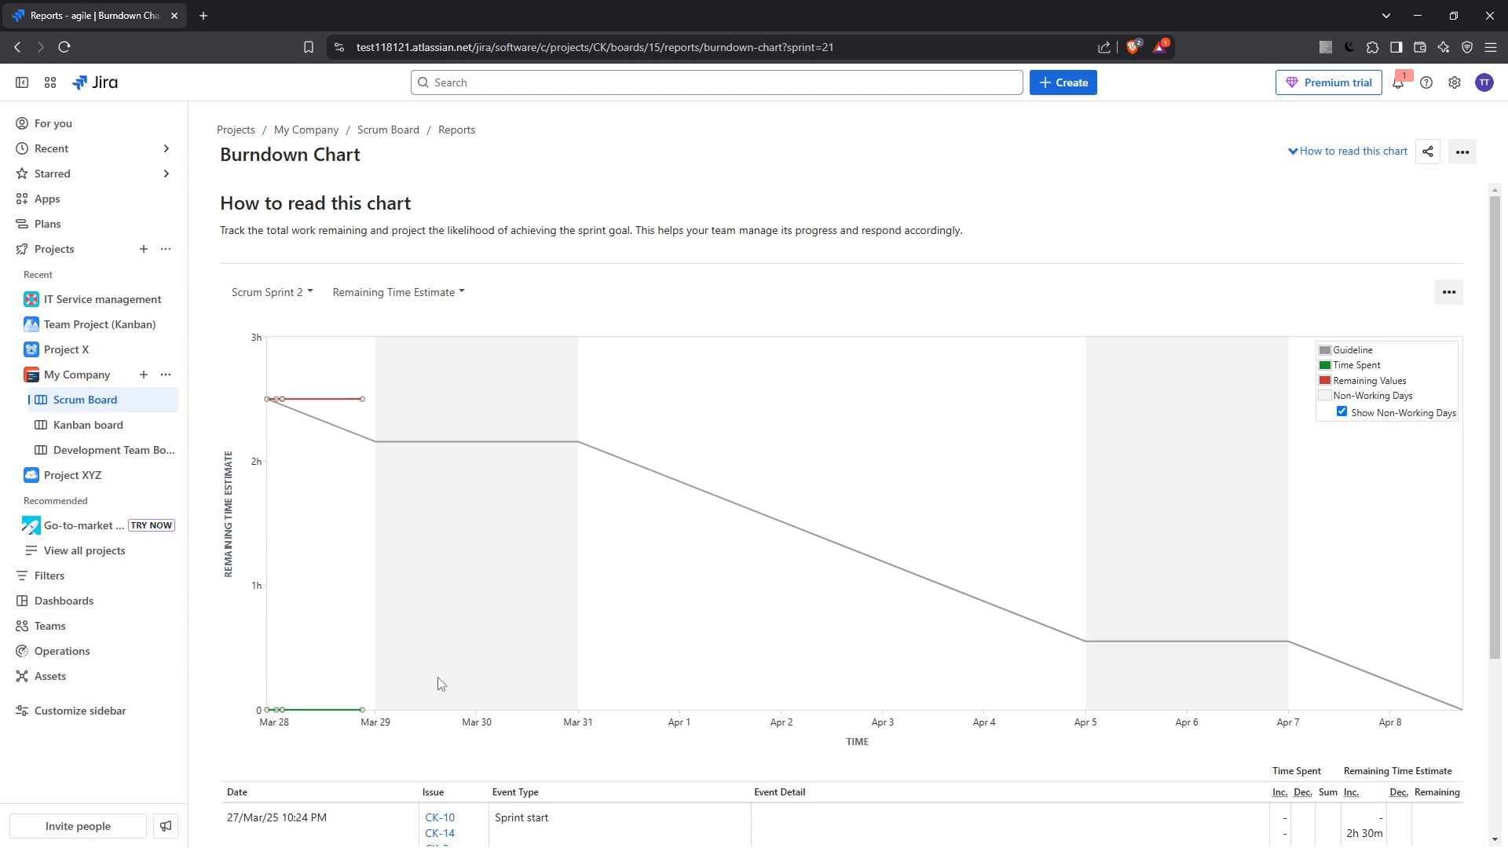
pyautogui.scroll(-3)
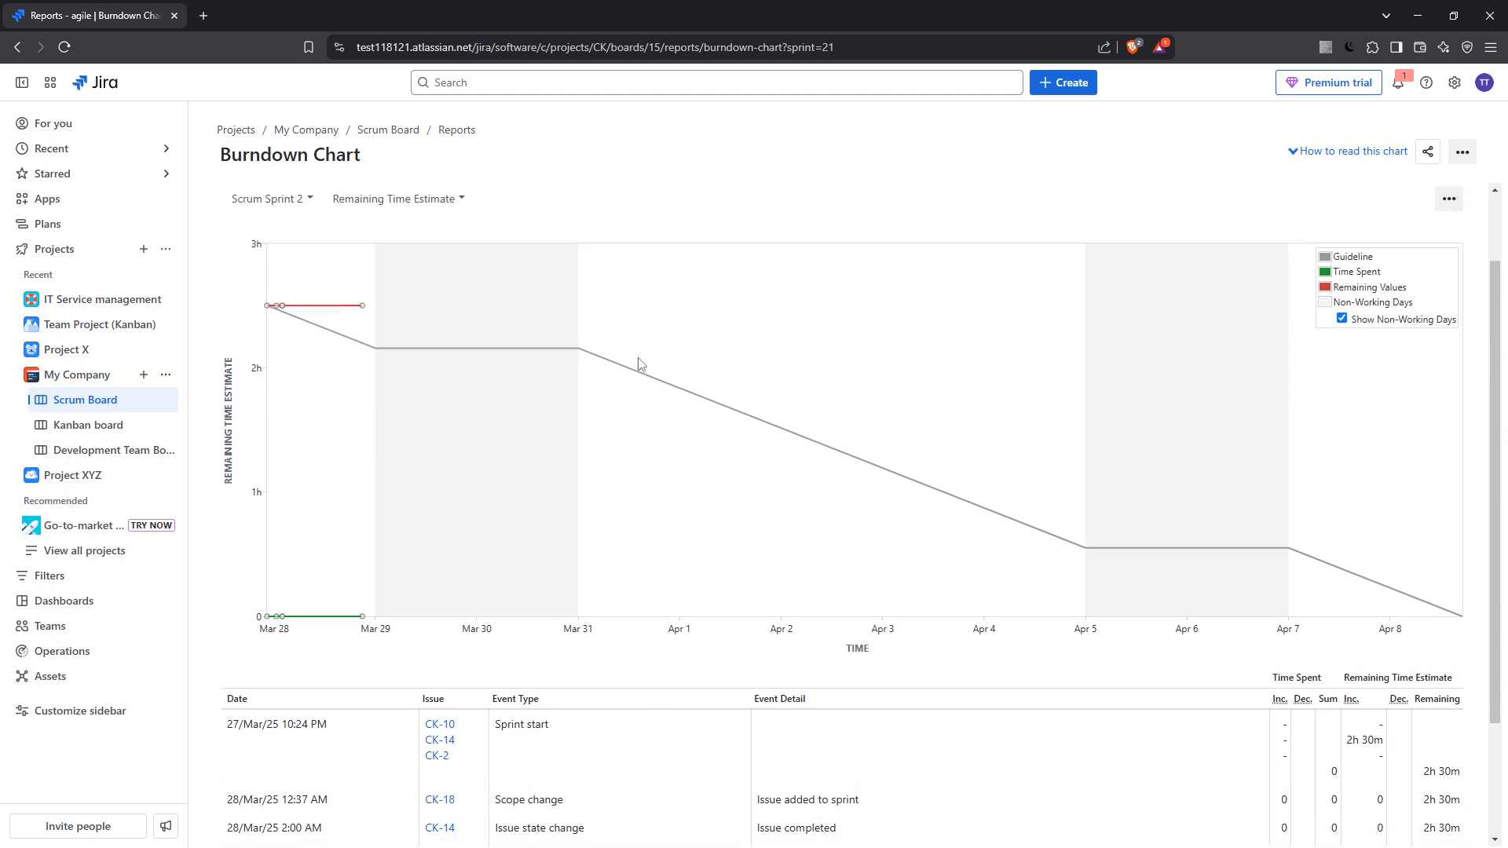
pyautogui.moveTo(916, 533)
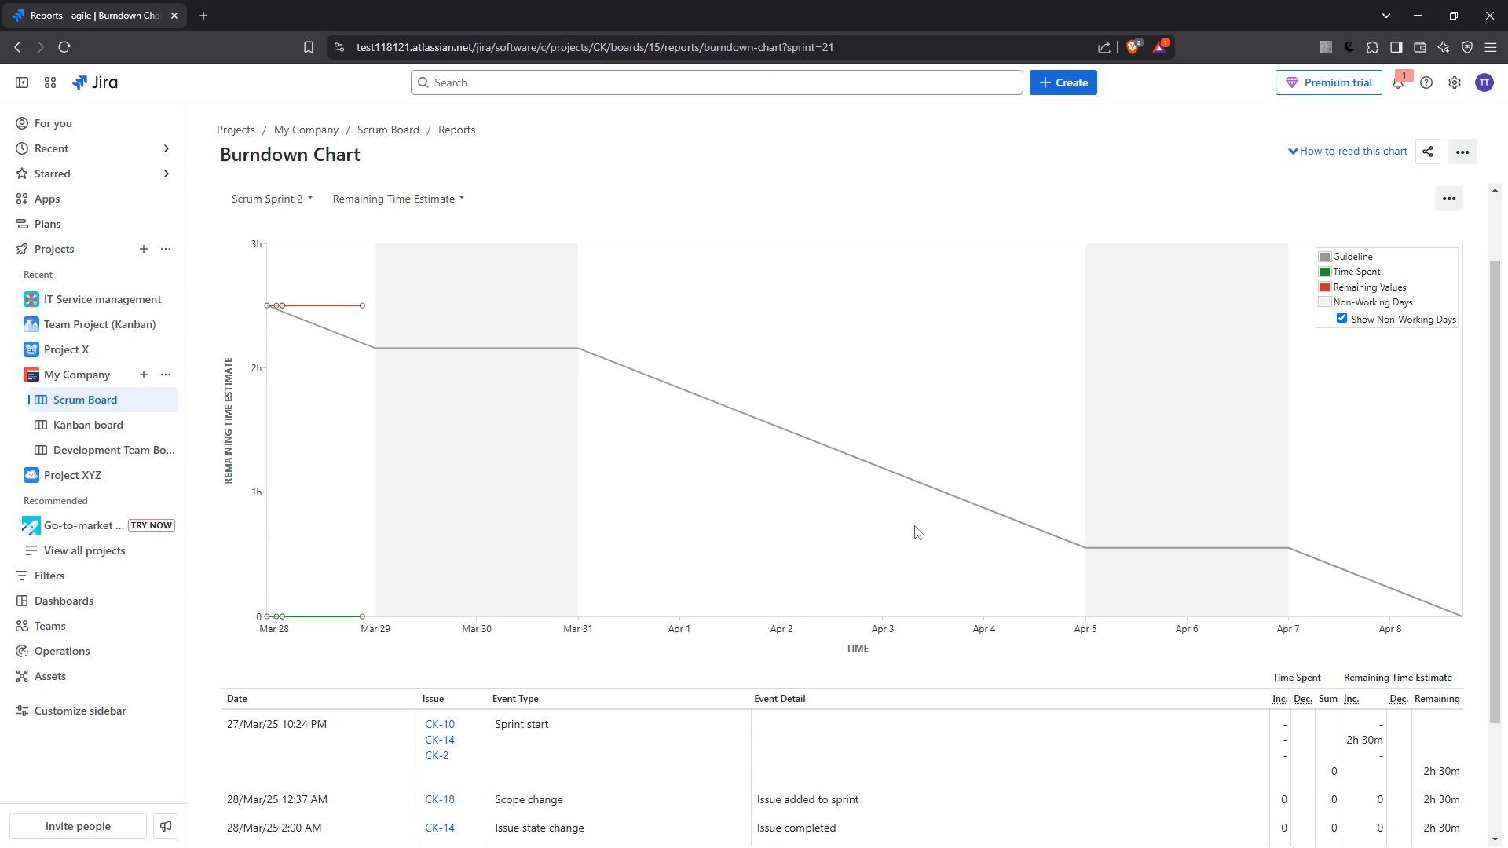
pyautogui.scroll(-3)
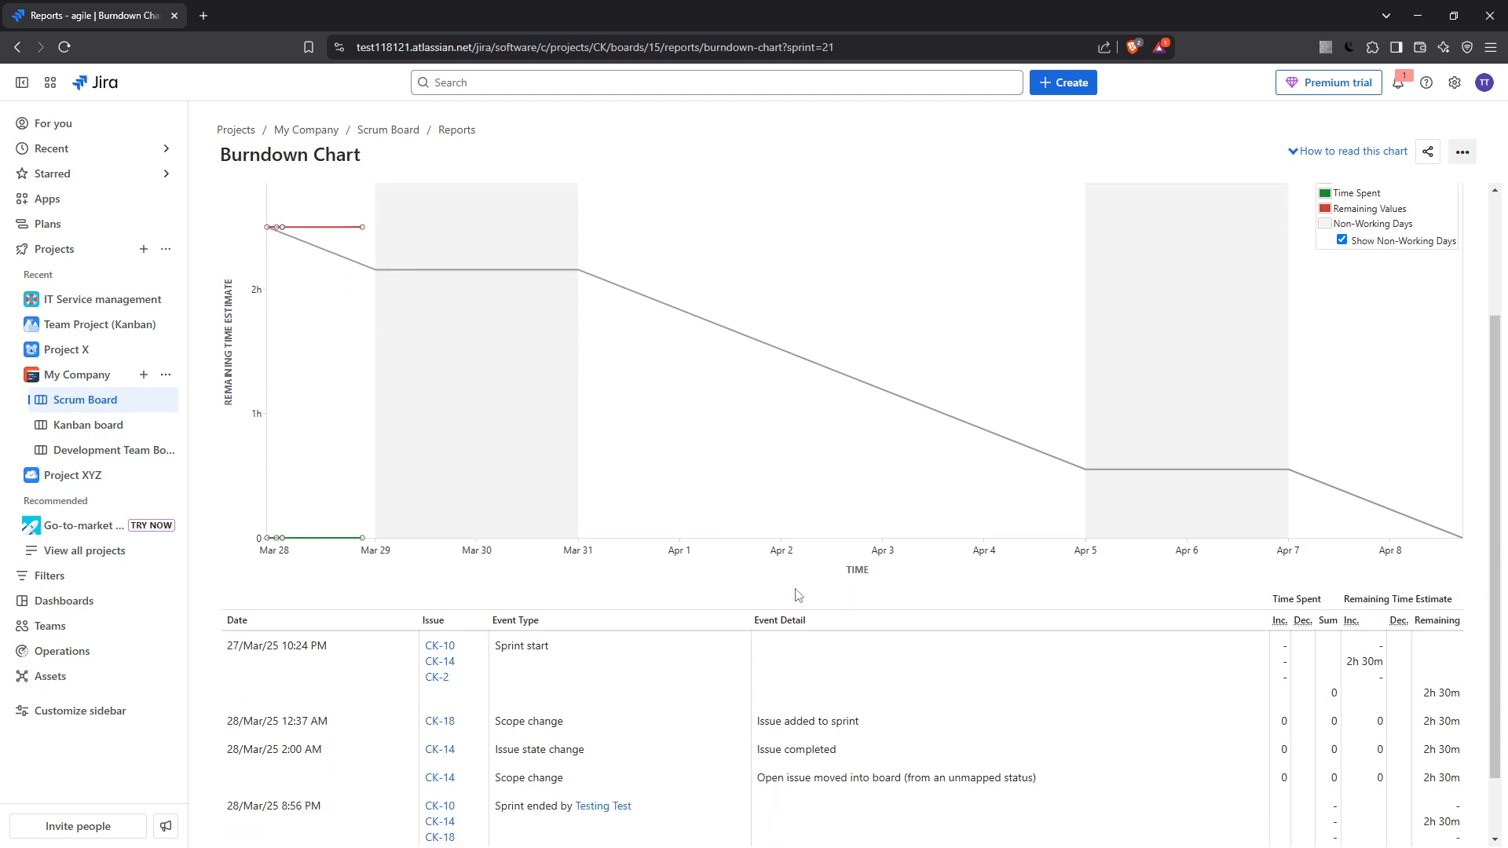
pyautogui.scroll(-3)
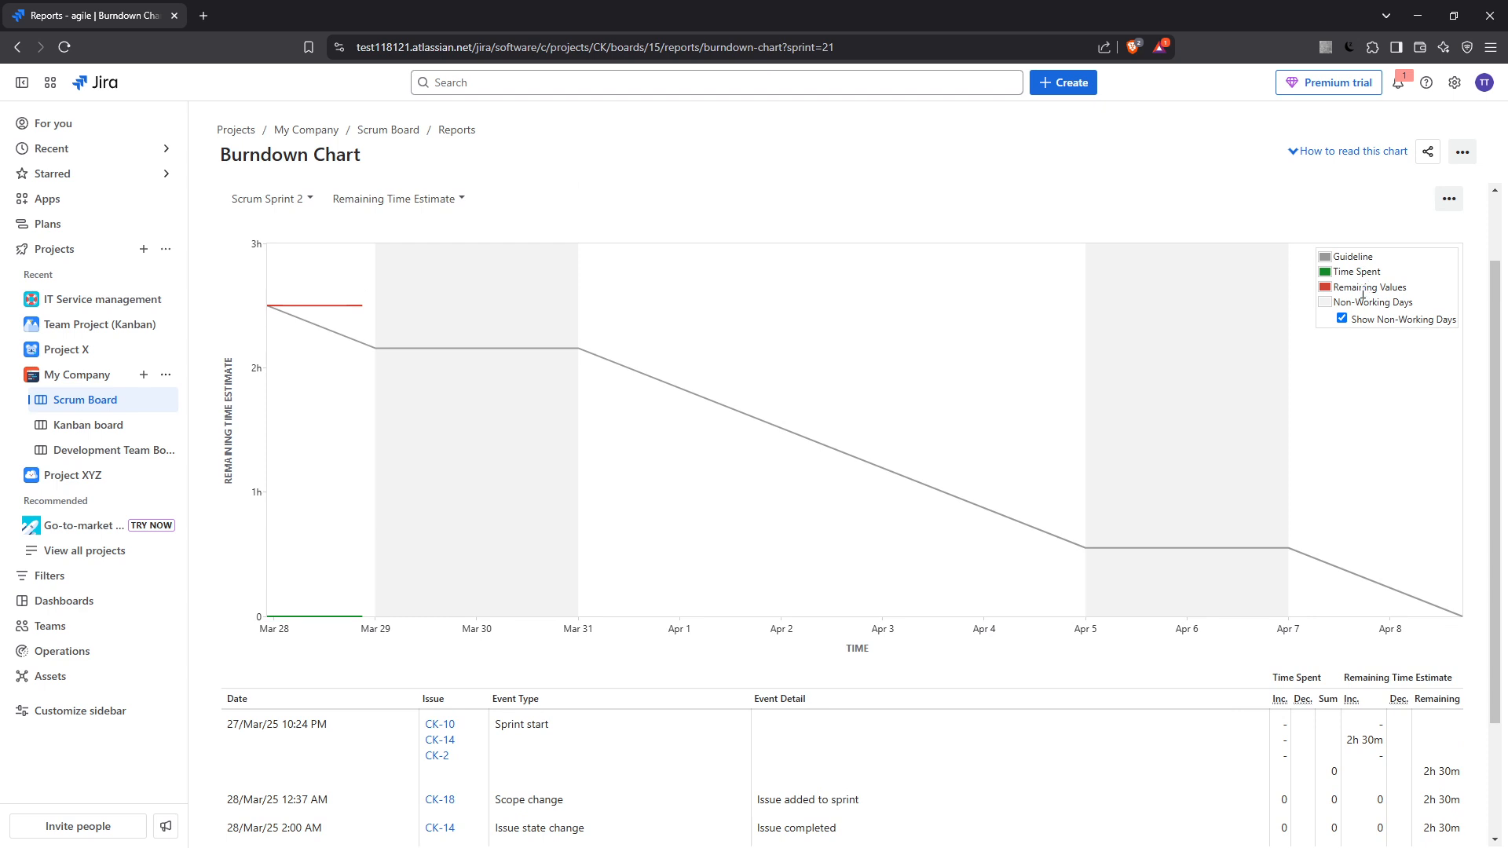
pyautogui.scroll(-3)
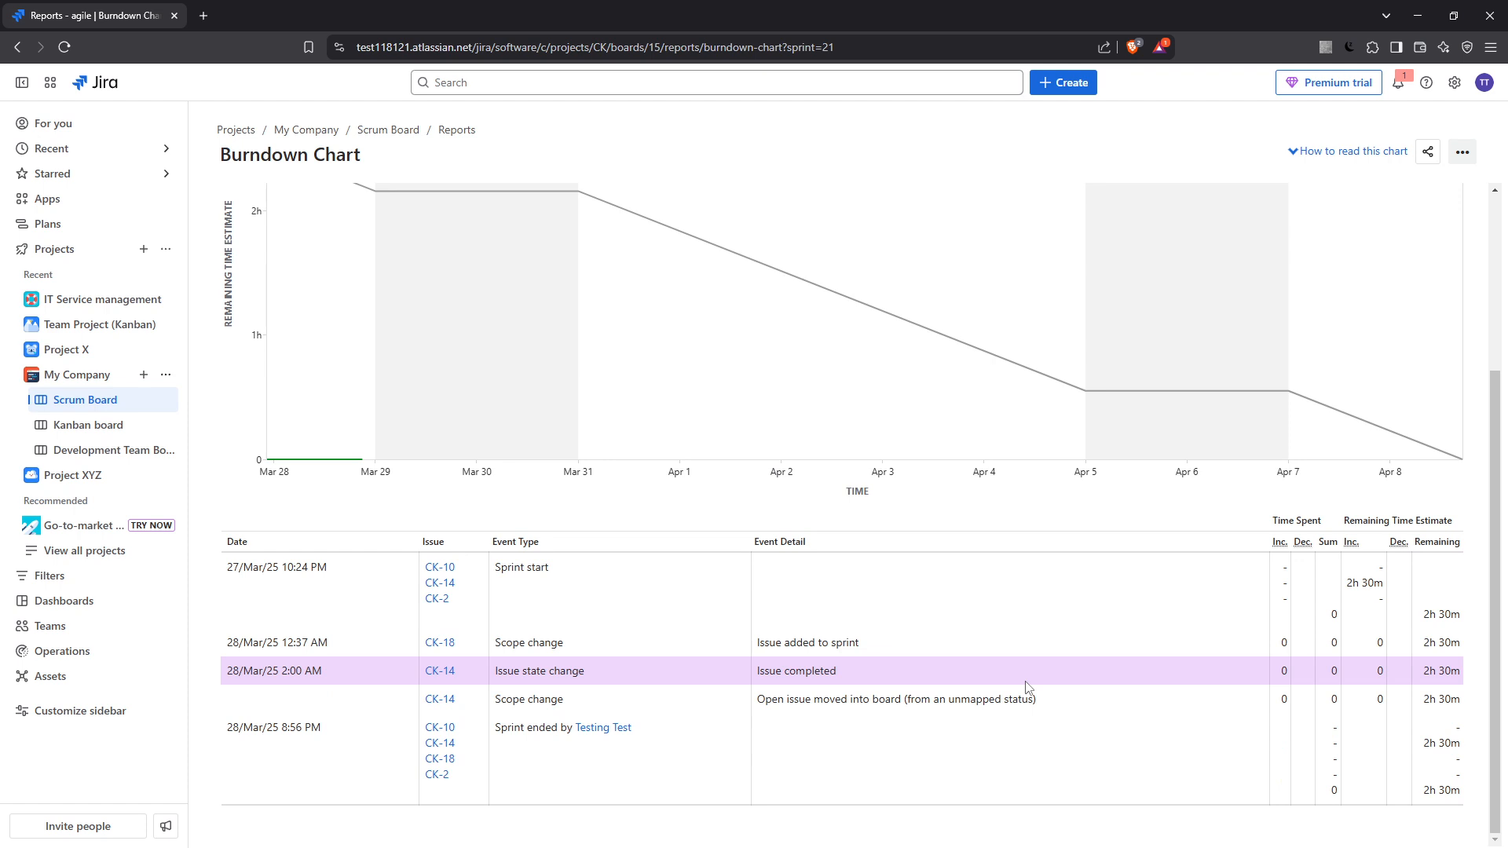
pyautogui.click(1351, 151)
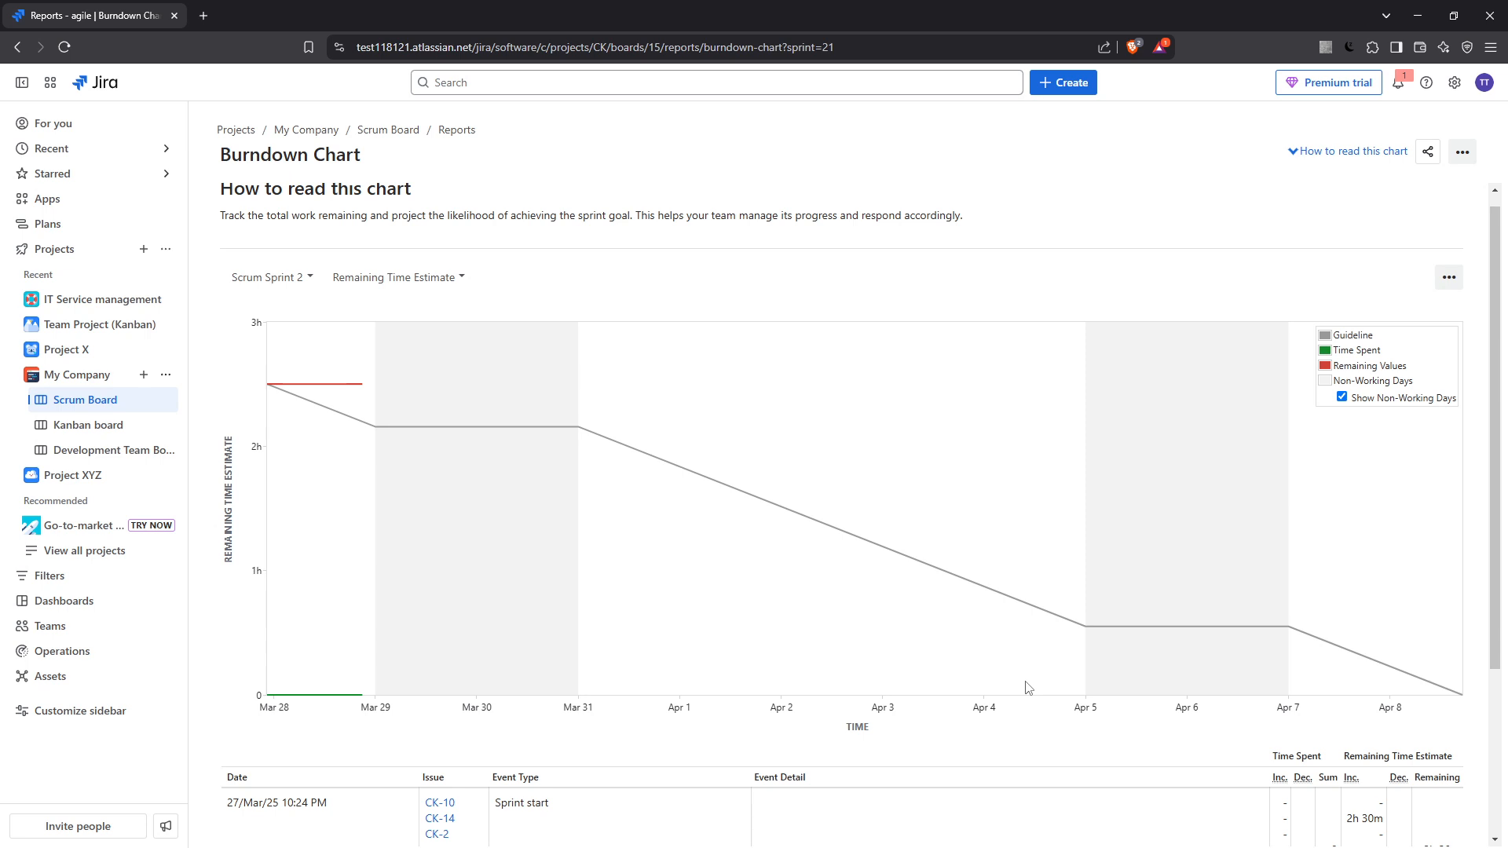